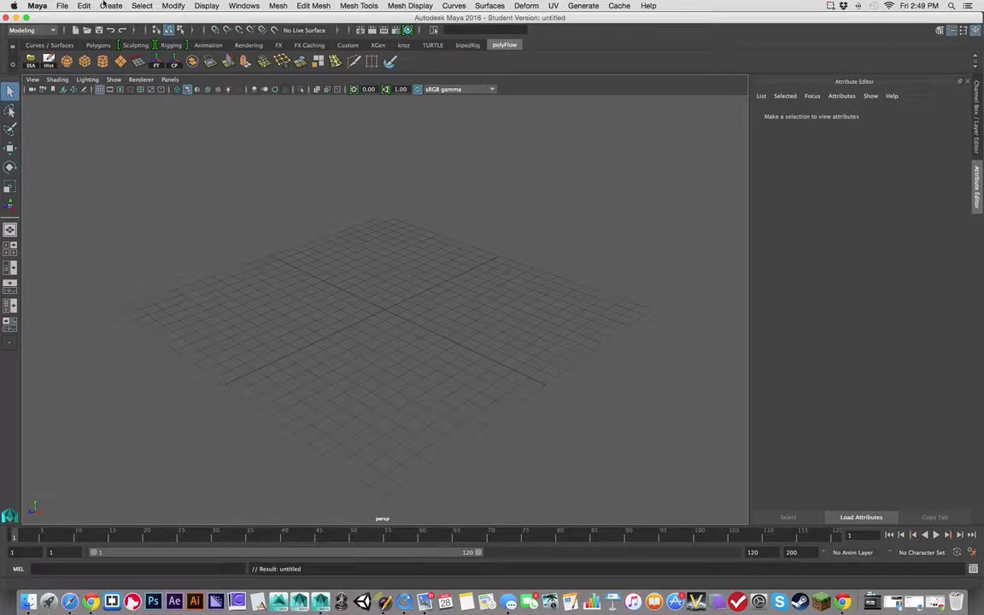
Create a free image plane, imagePlane1, from the Create menu.
click(111, 6)
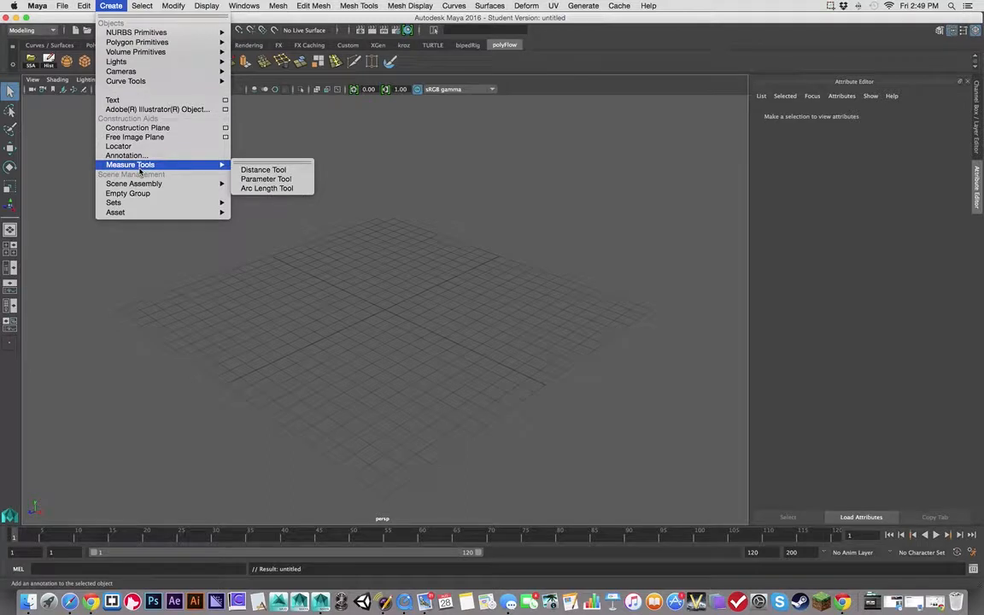
mouse_move(137, 127)
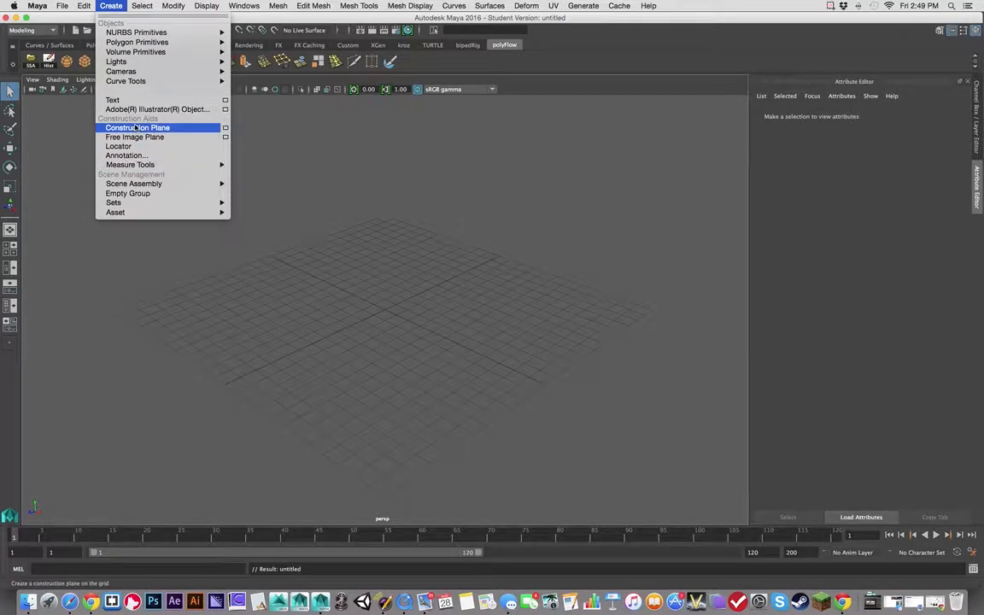
mouse_move(134, 137)
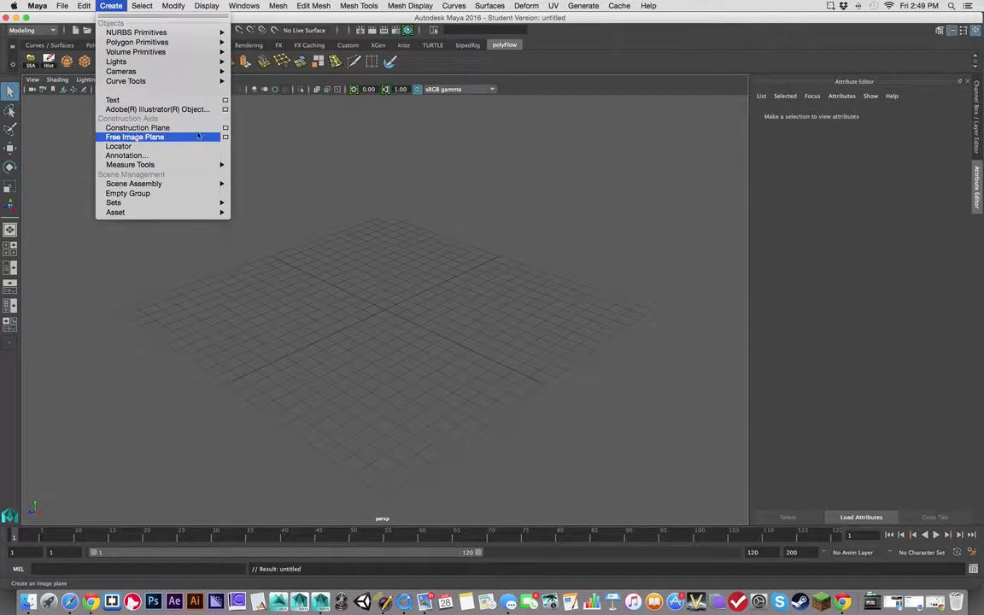
click(134, 137)
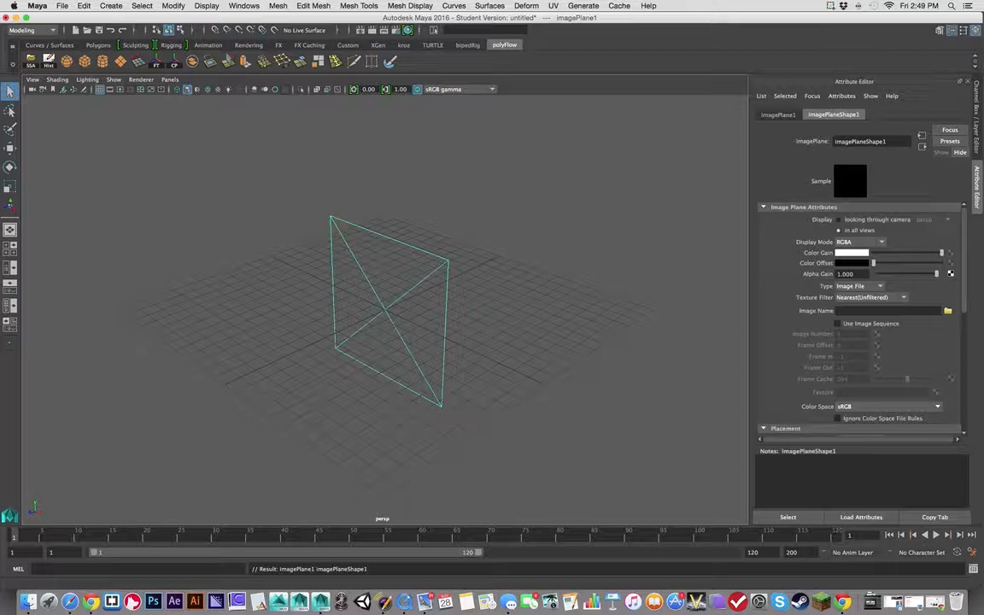
Load the boy's front photo frontIP.jpg onto imagePlane1 and view it.
click(948, 310)
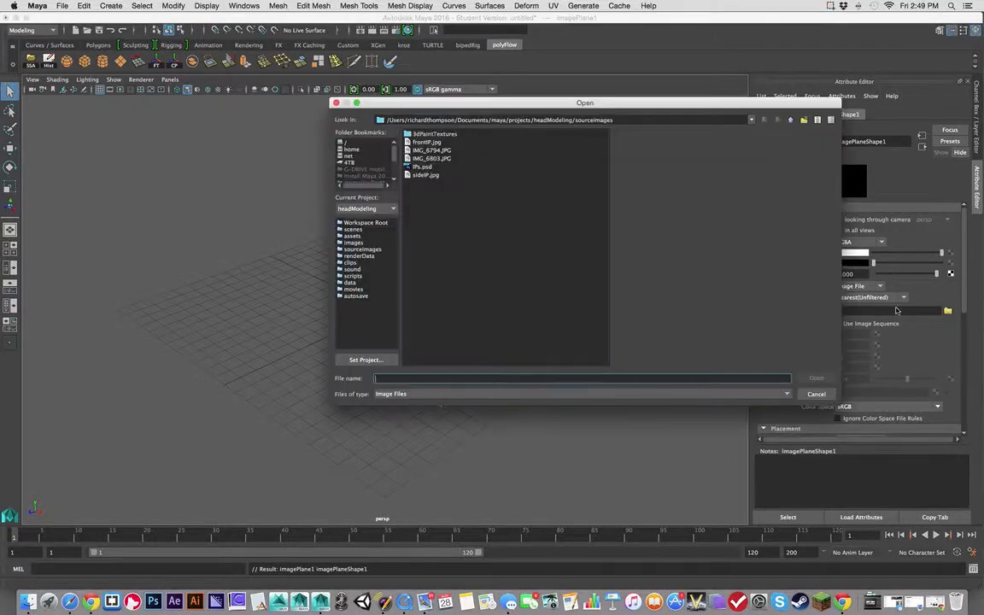
click(426, 142)
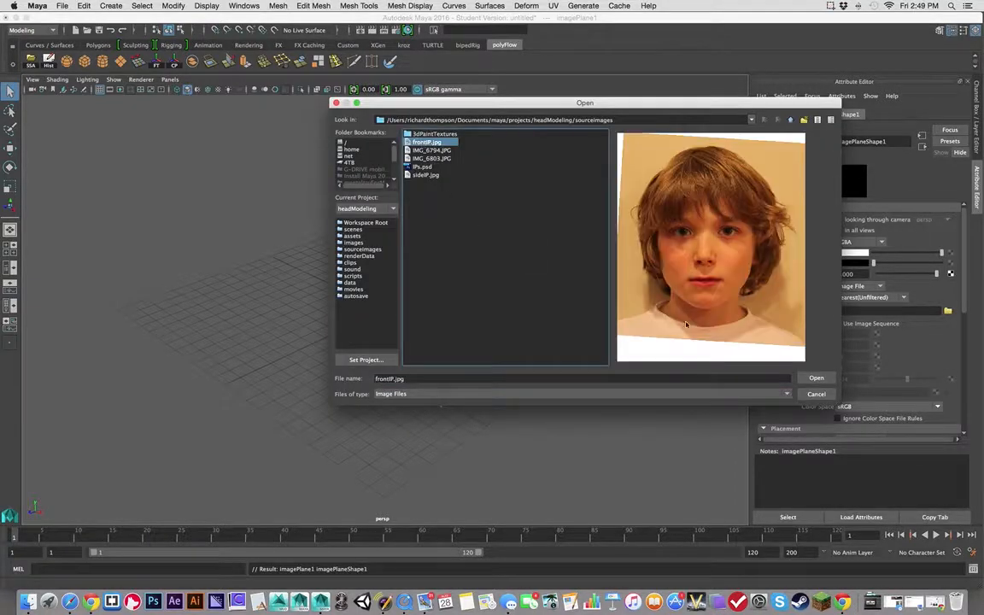
click(815, 378)
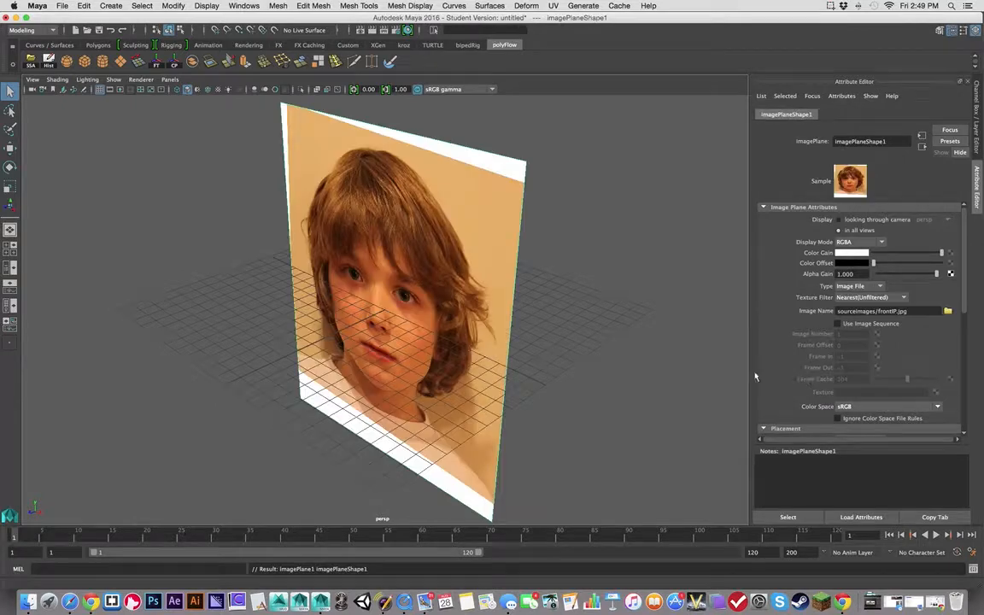
mouse_move(692, 269)
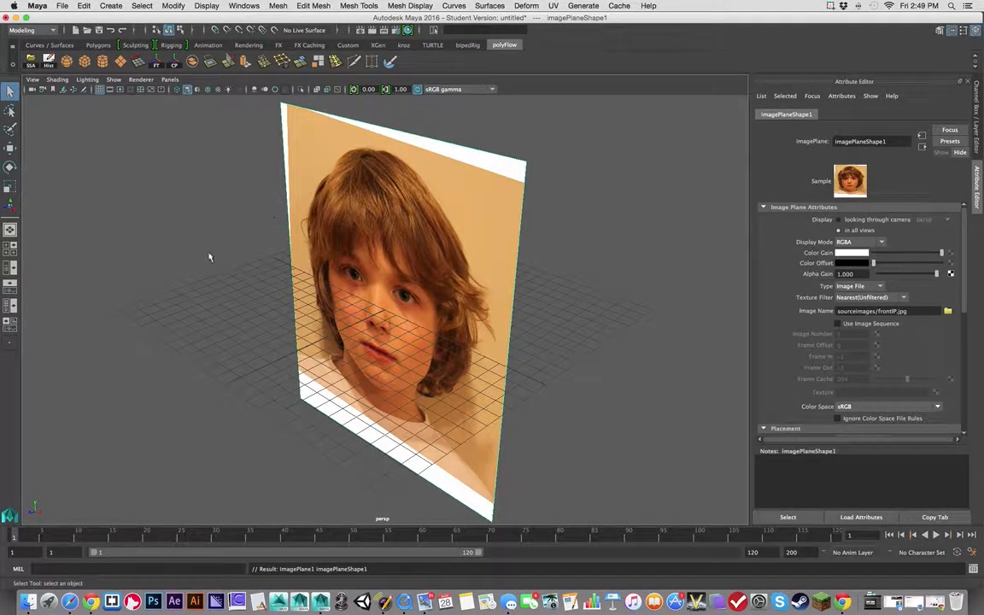
drag(209, 257, 264, 283)
text(-12)
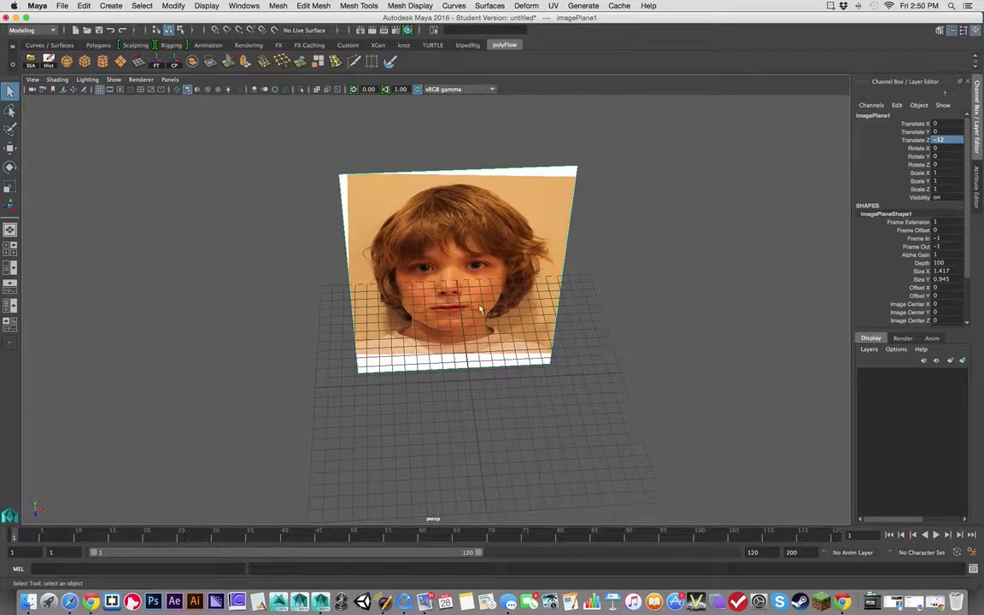
Add a second free image plane and browse for its side photo.
click(110, 6)
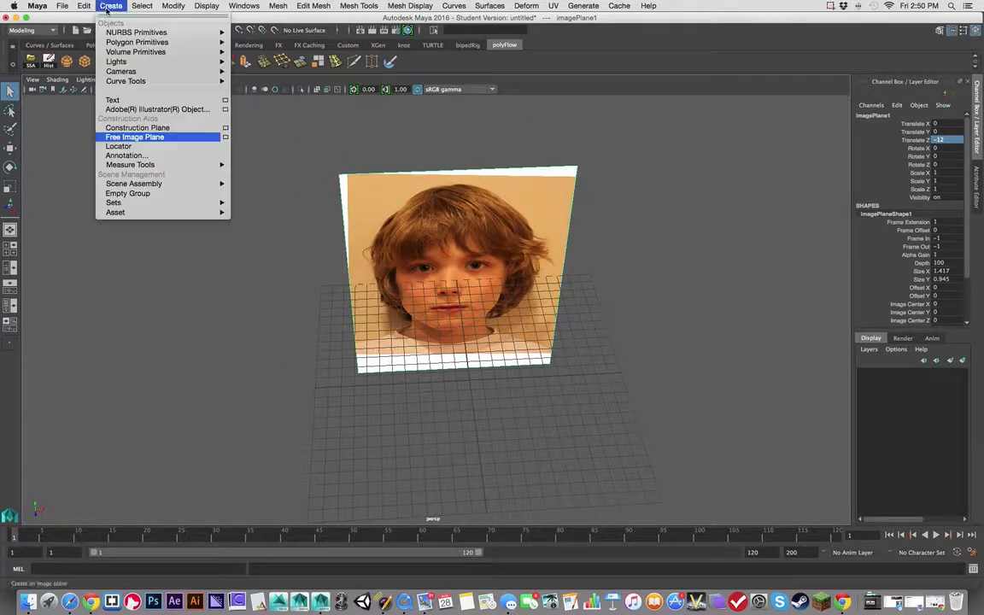
click(134, 137)
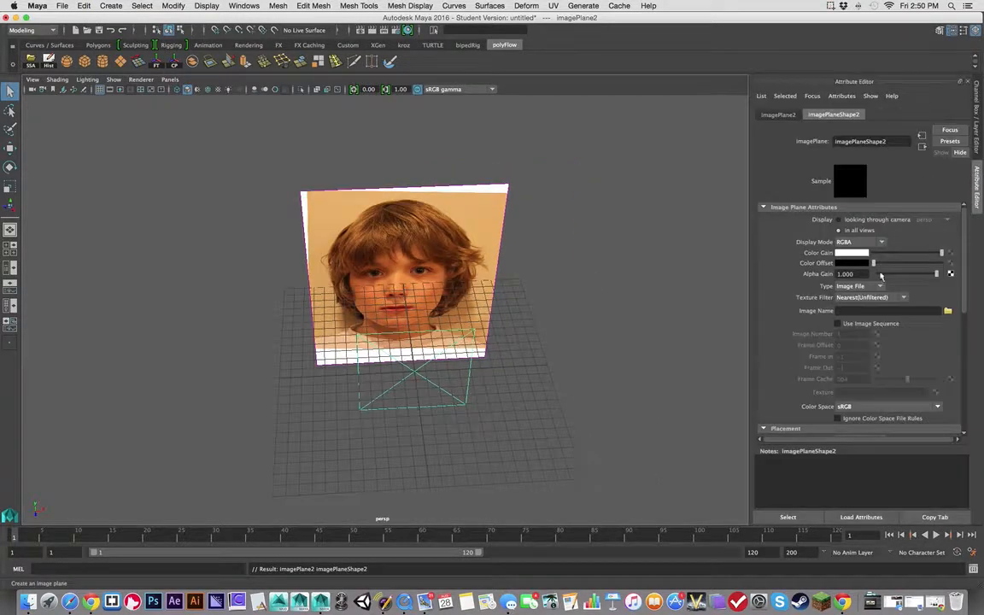
click(947, 310)
text(-12)
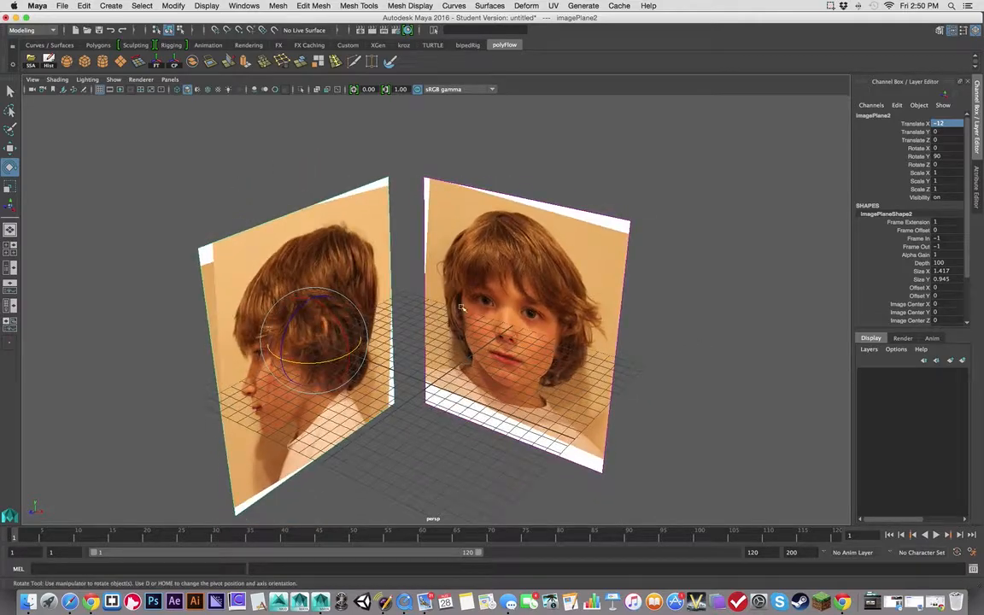
Put both image planes into a new display layer renamed ipLayer, then select fronIP.
click(525, 324)
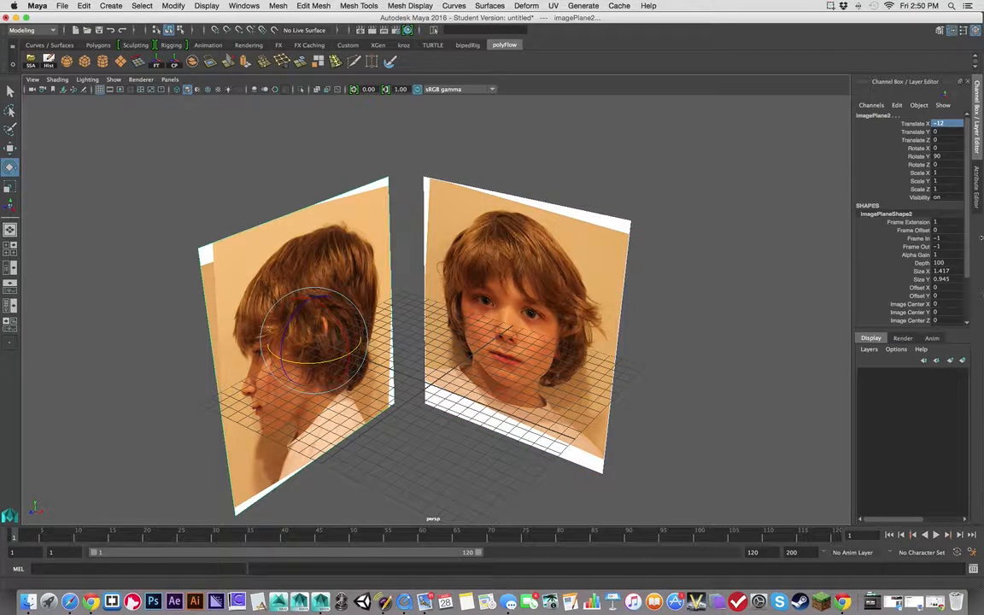
click(869, 350)
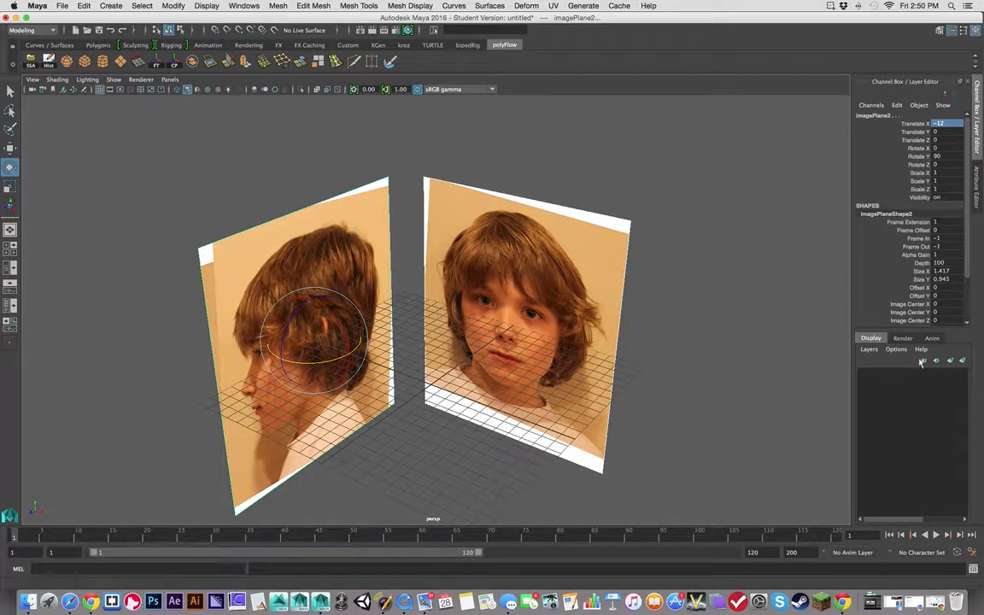
click(963, 360)
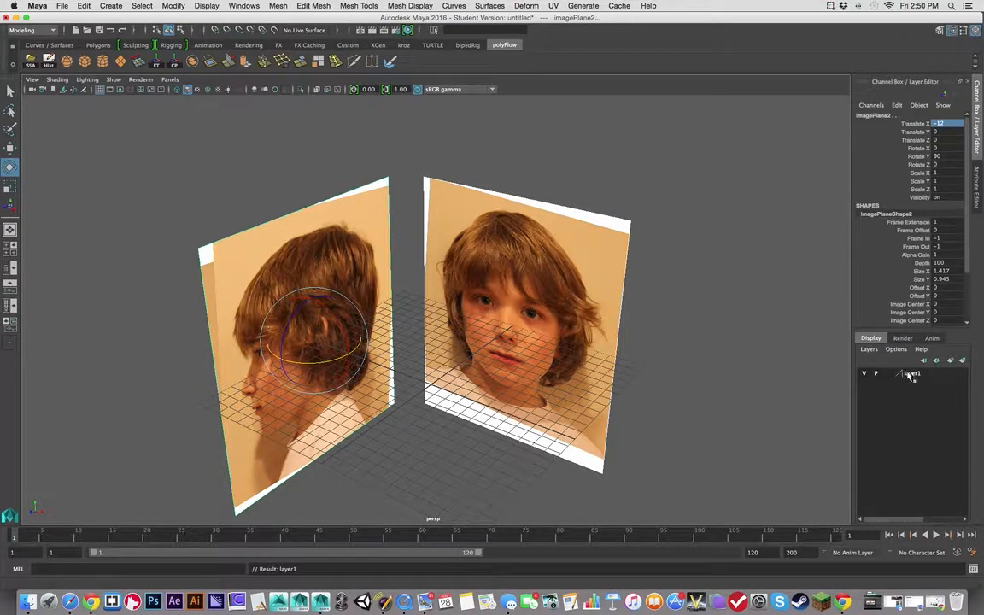
double_click(910, 374)
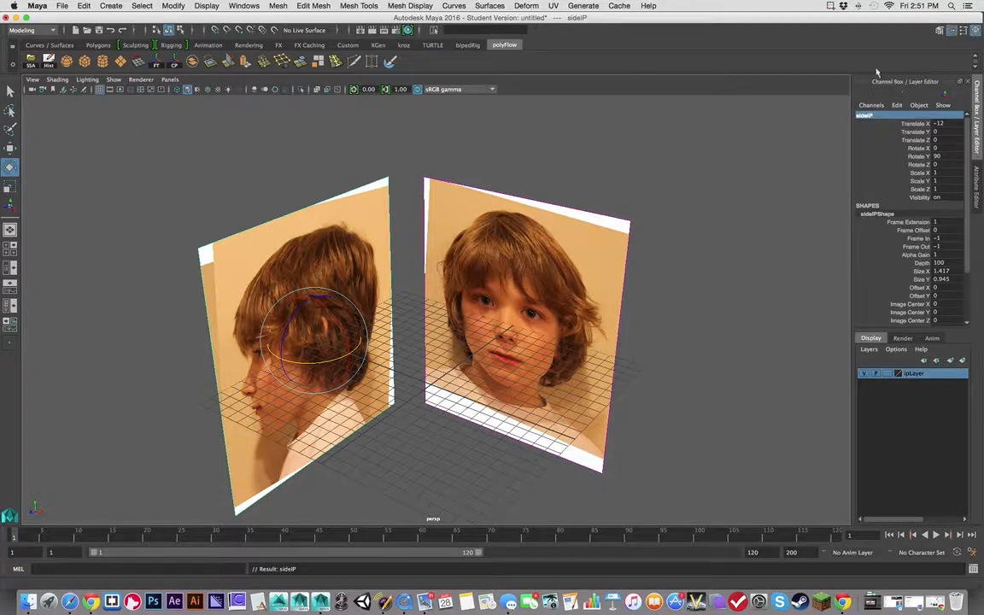
click(527, 324)
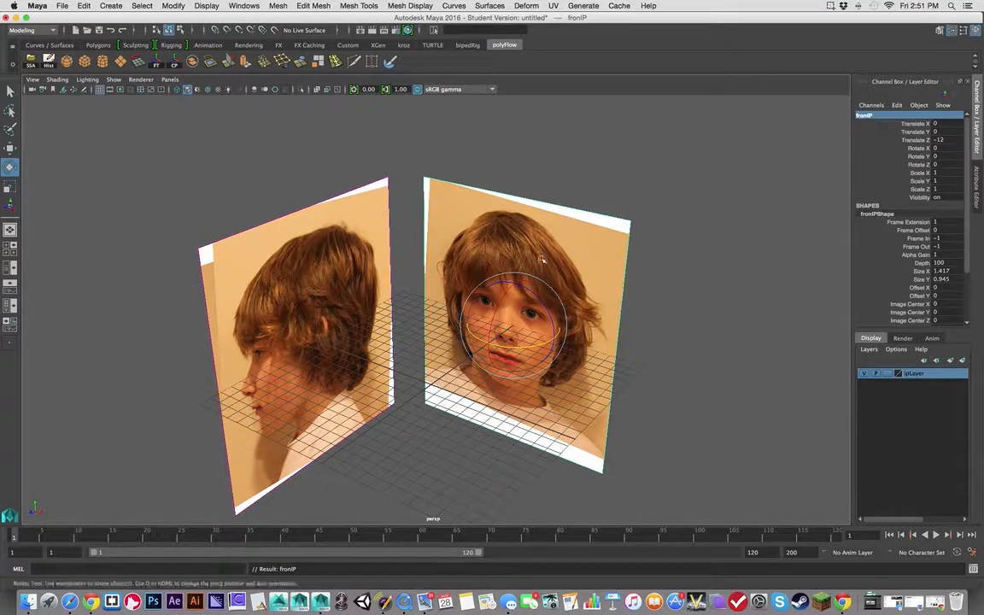
click(864, 373)
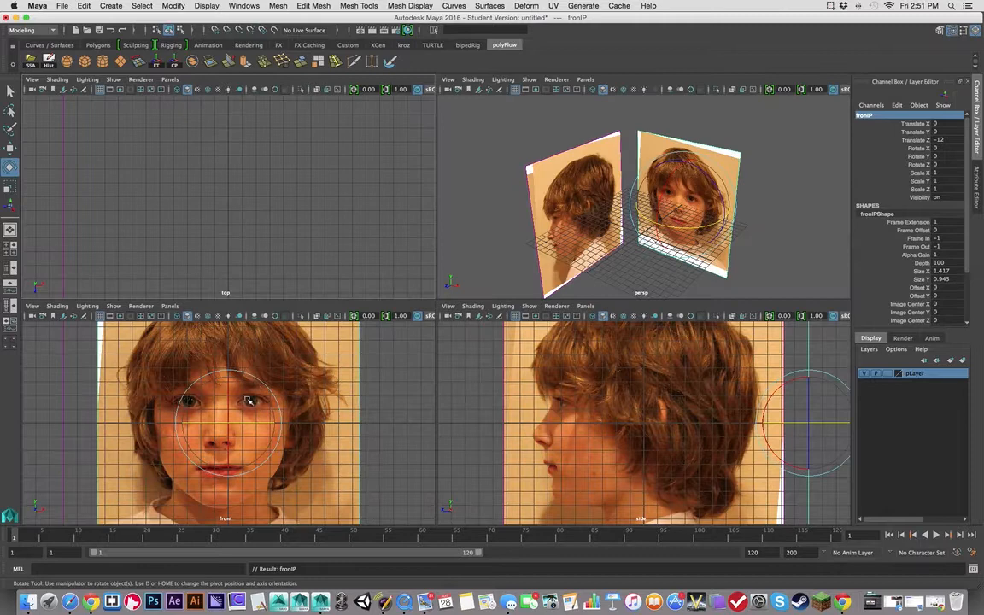
mouse_move(252, 438)
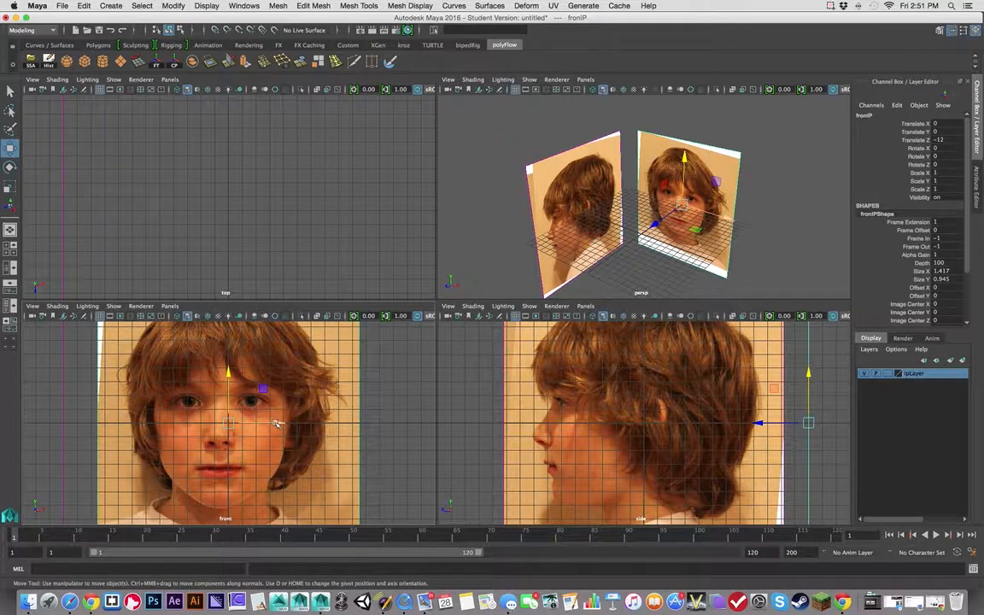
Slide fronIP along X to about 0.745 to centre the face.
drag(229, 425, 277, 425)
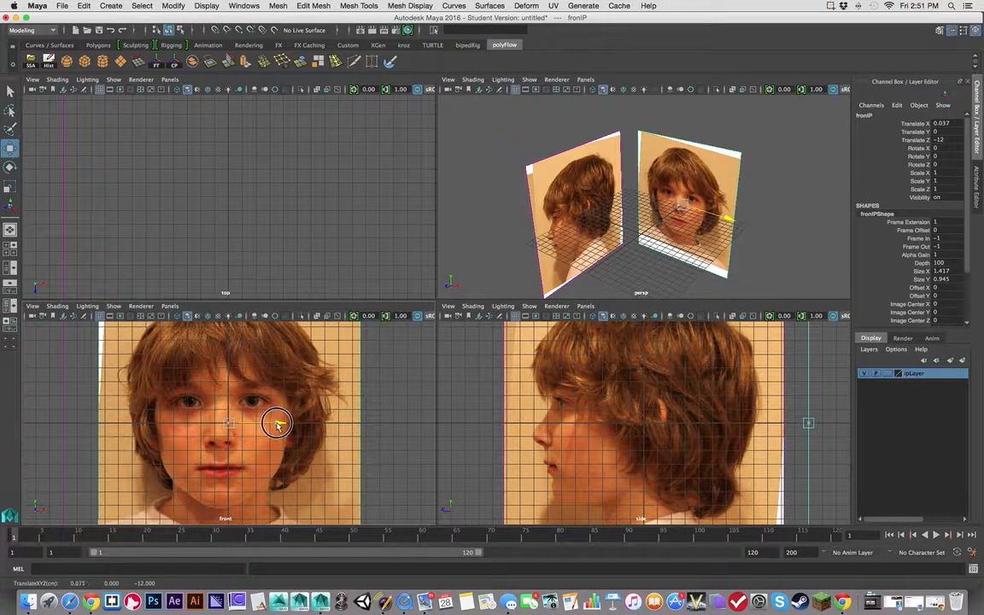
drag(278, 425, 287, 424)
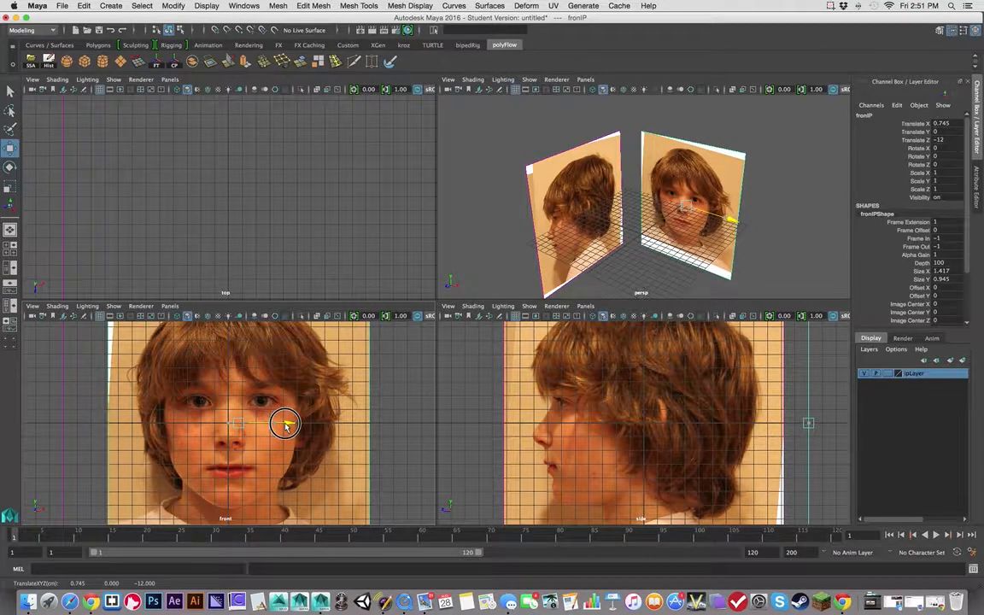
drag(286, 424, 282, 425)
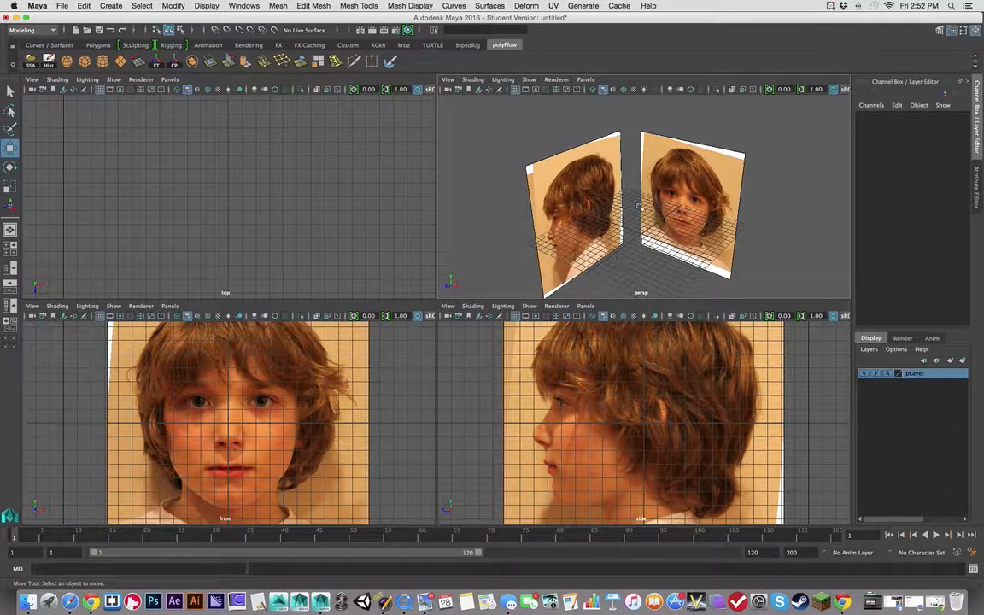
mouse_move(705, 100)
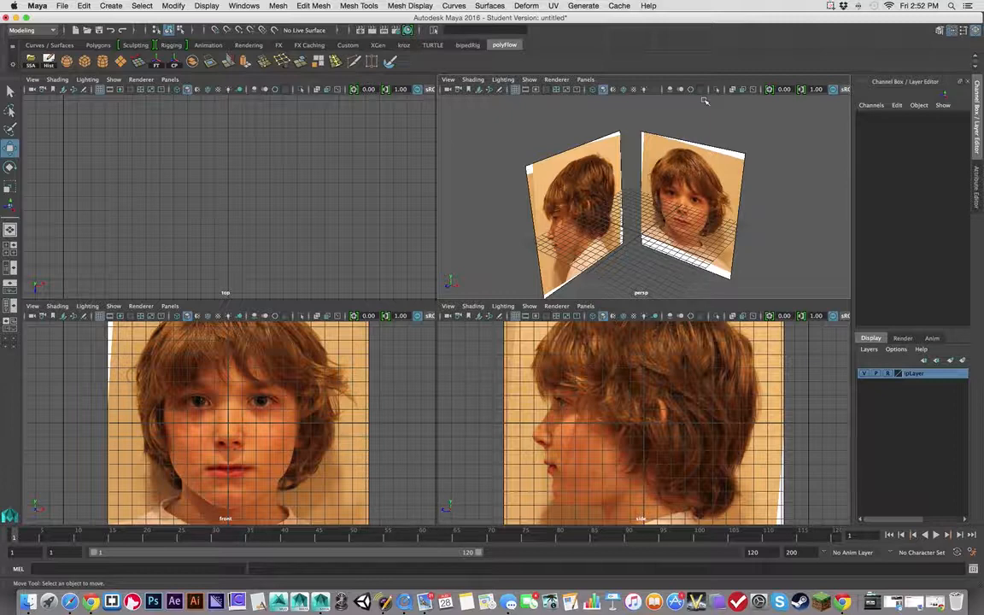